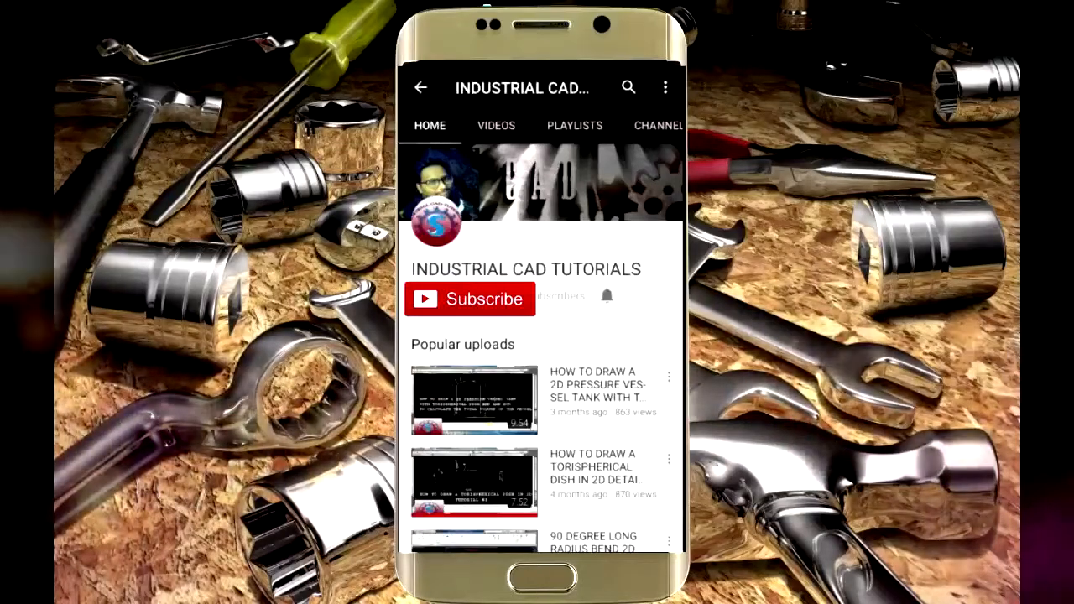
- Subscribe to the INDUSTRIAL CAD TUTORIALS YouTube channel
click(470, 299)
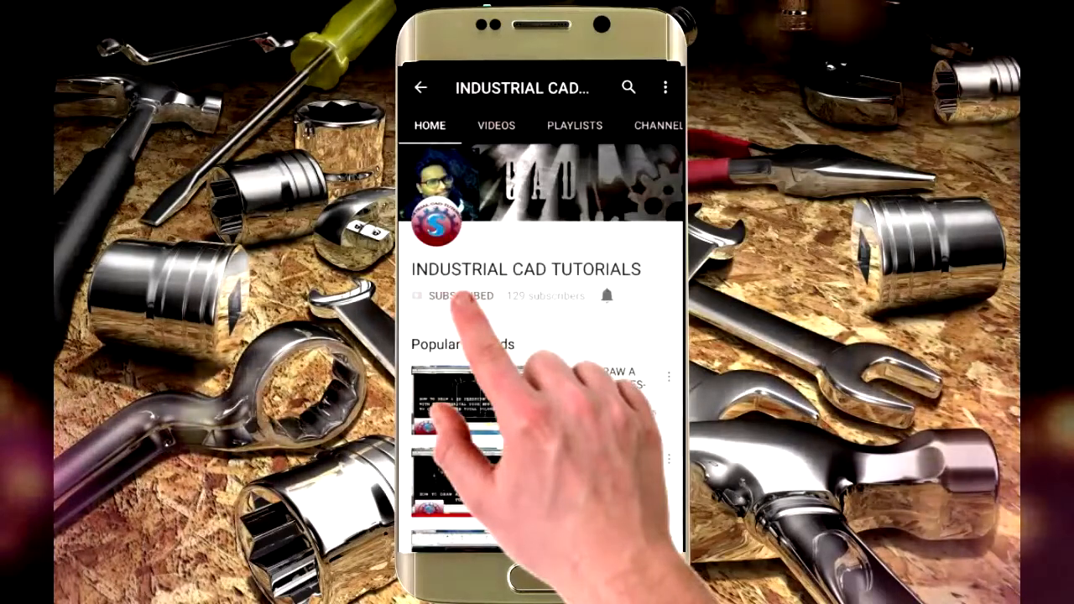
click(608, 296)
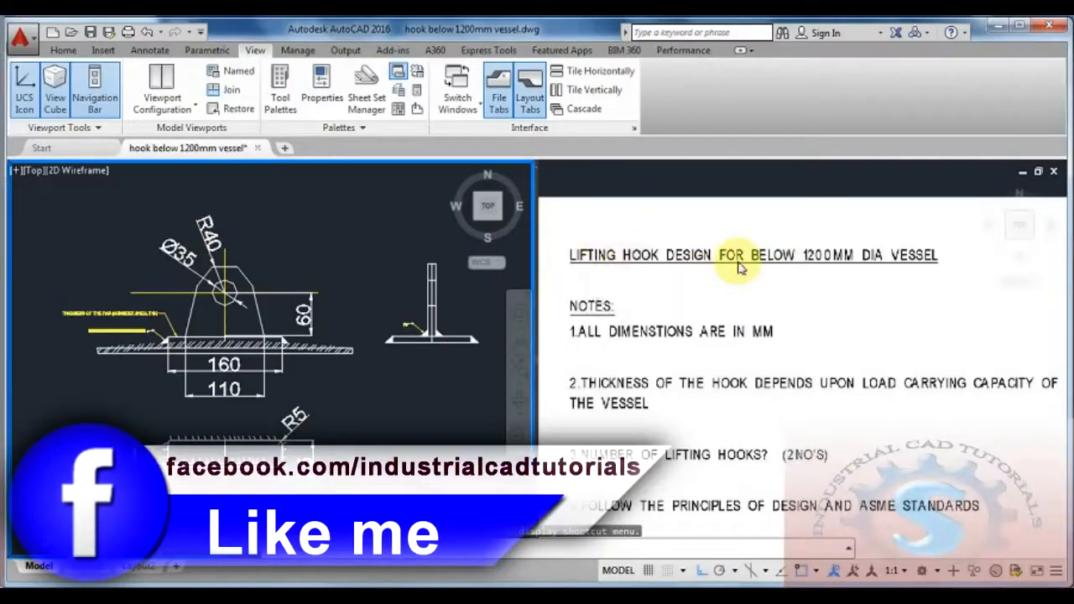
mouse_move(579, 329)
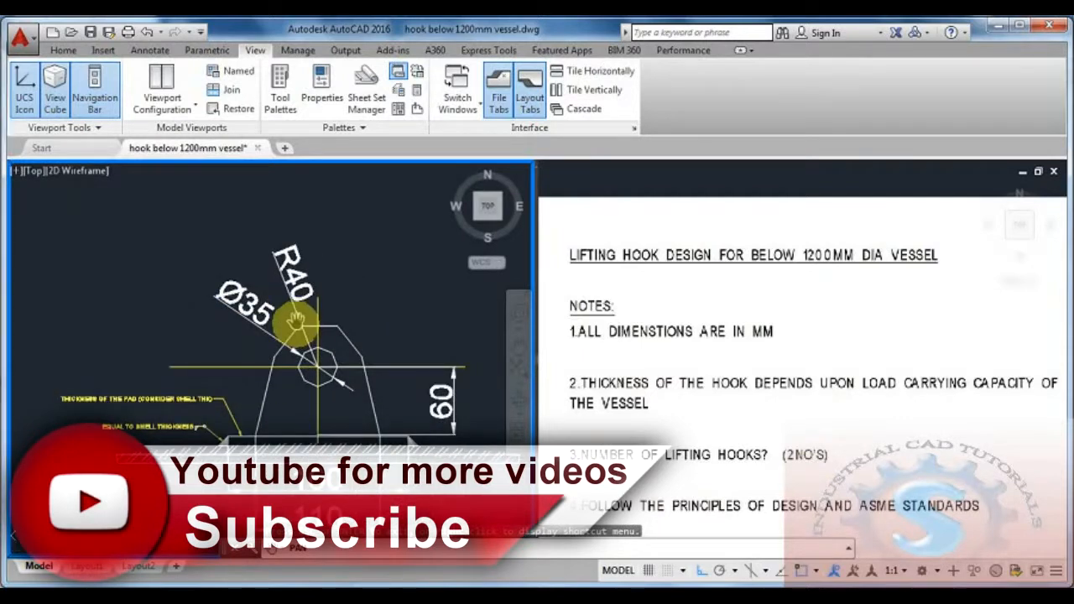
mouse_move(335, 365)
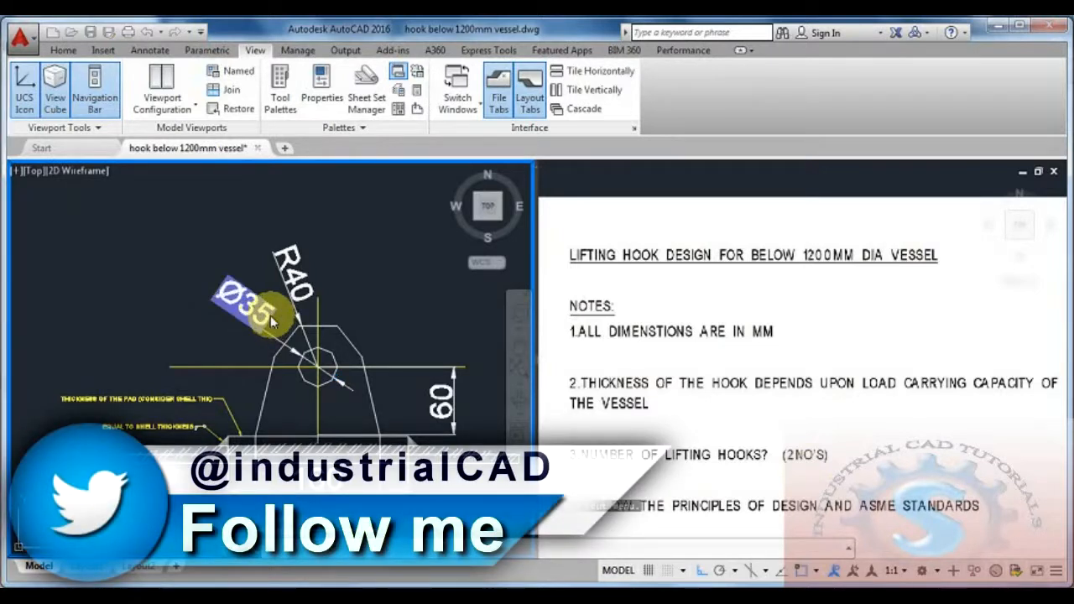
- Edit the Ø35 hole label to DIA40 and the R40 radius label to R45
double_click(252, 302)
text(40)
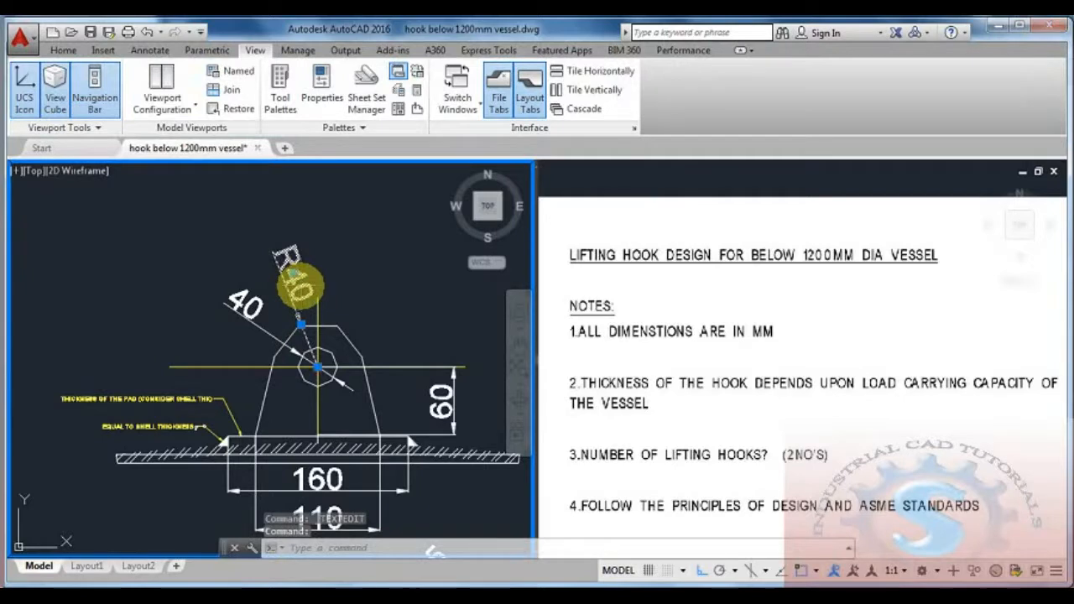
double_click(294, 277)
text(45)
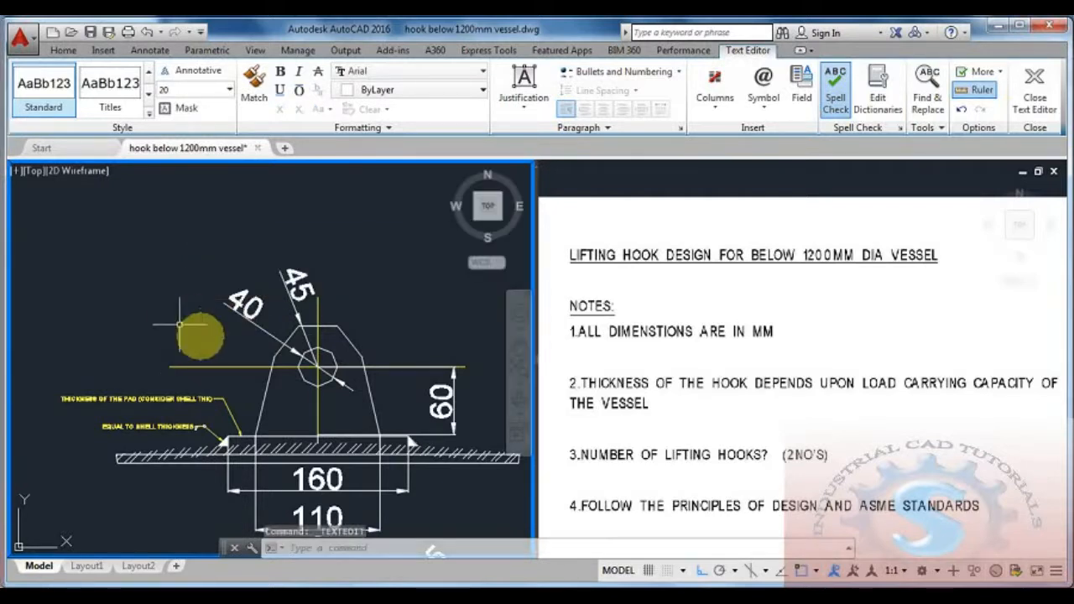
click(255, 50)
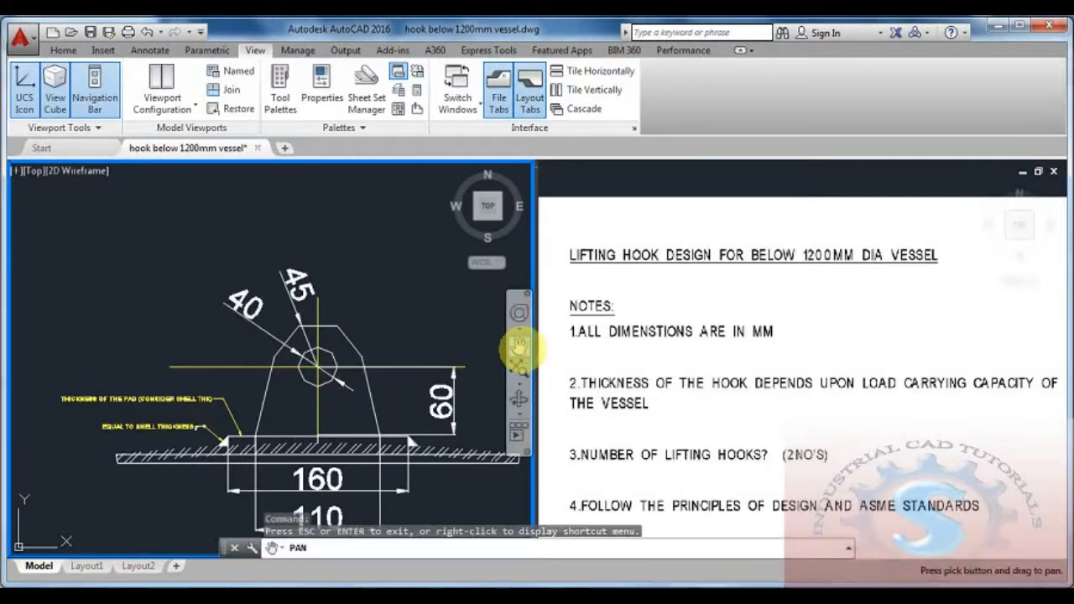
mouse_move(302, 289)
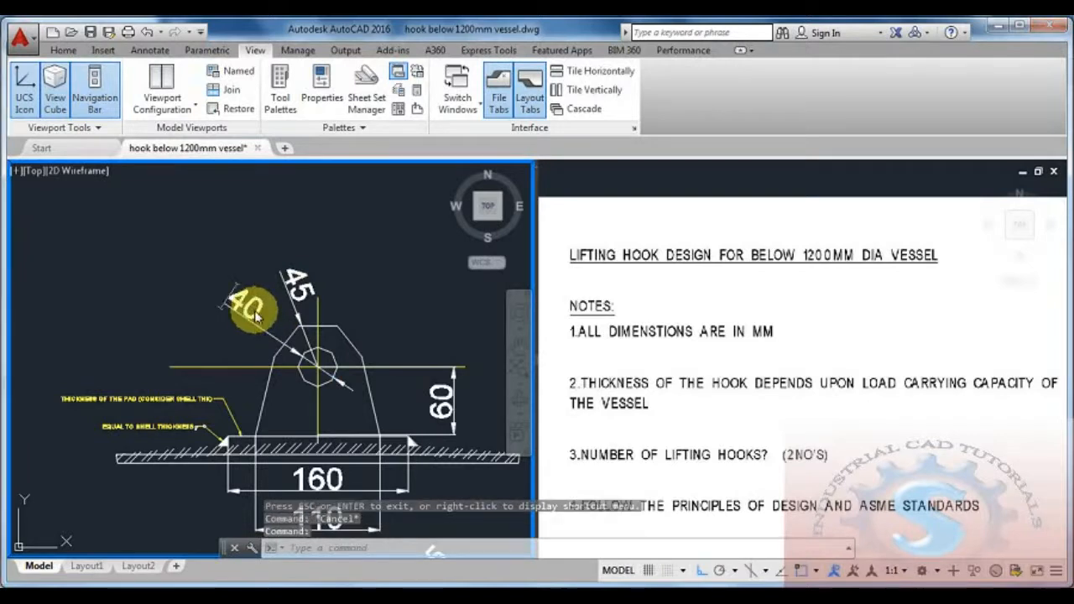
double_click(248, 305)
text(DIA)
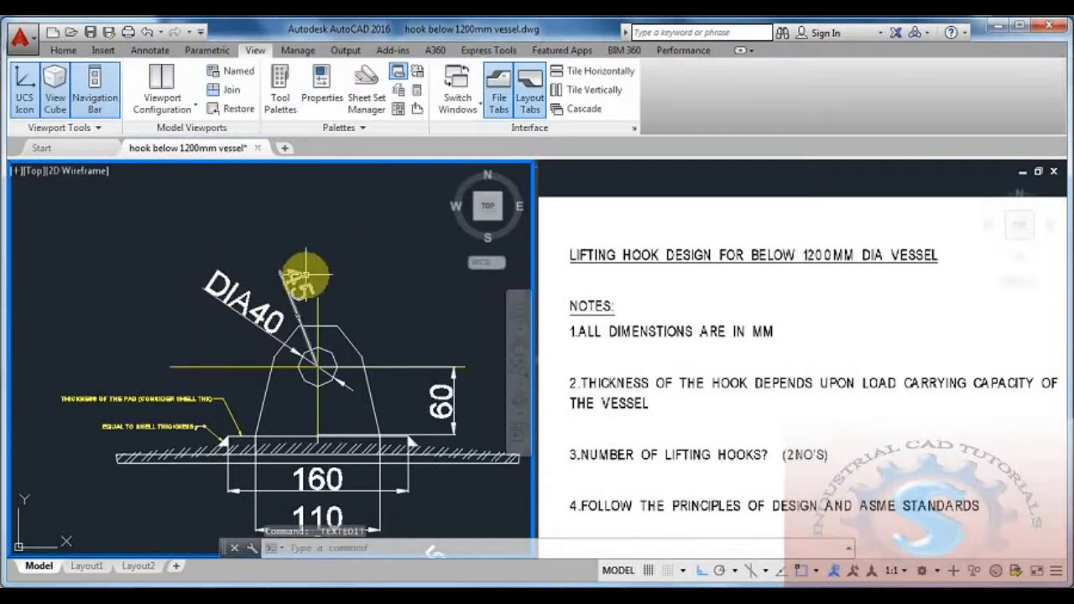
double_click(302, 276)
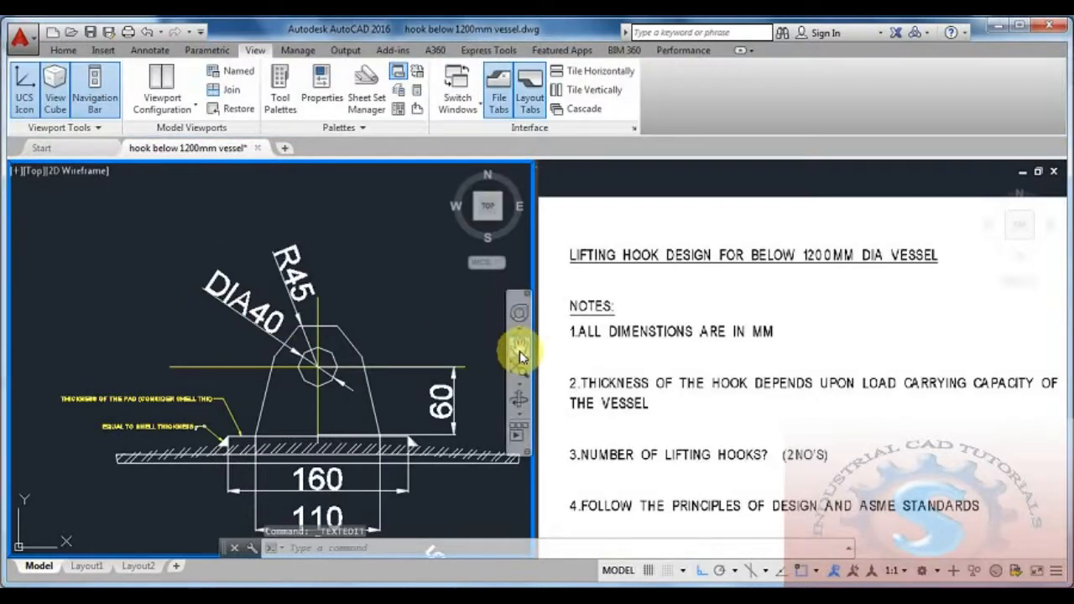
- Edit the 60 height to 75 and the 110/160 pad widths to 130/180
drag(520, 353, 416, 306)
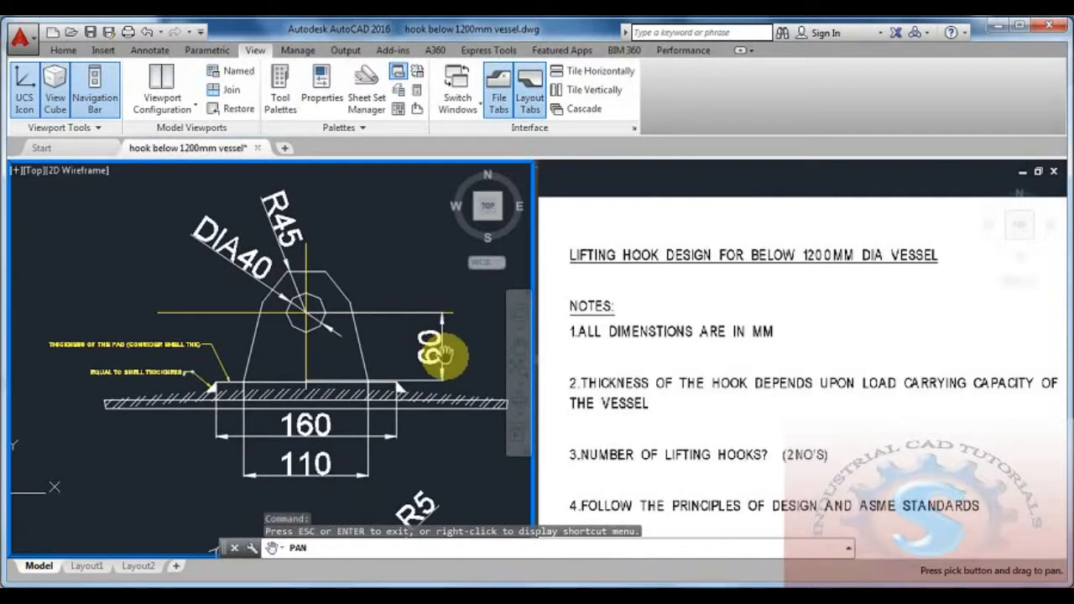
double_click(433, 348)
text(75)
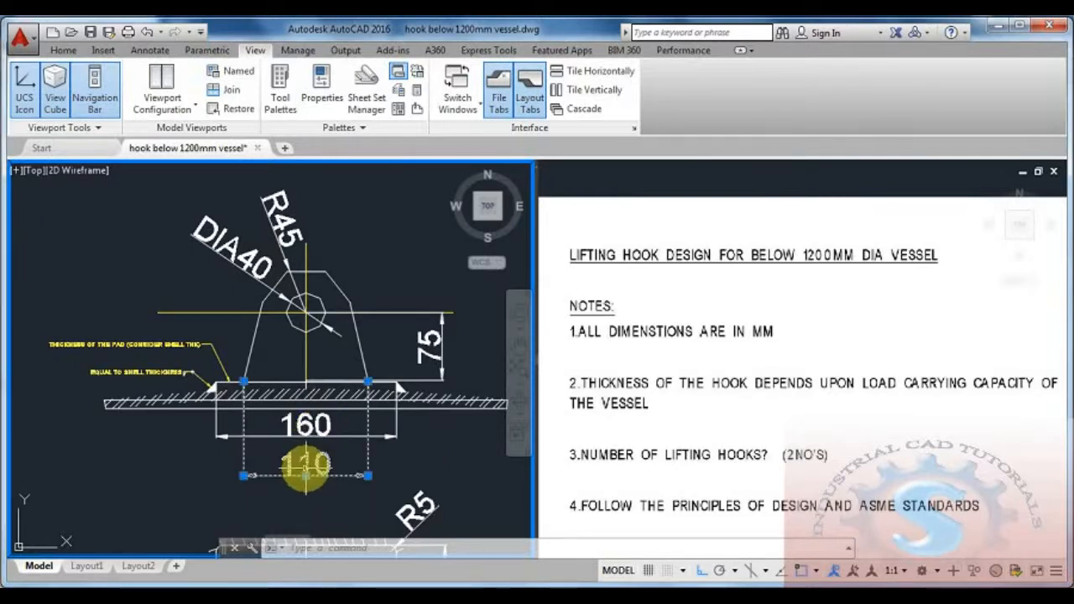
double_click(303, 463)
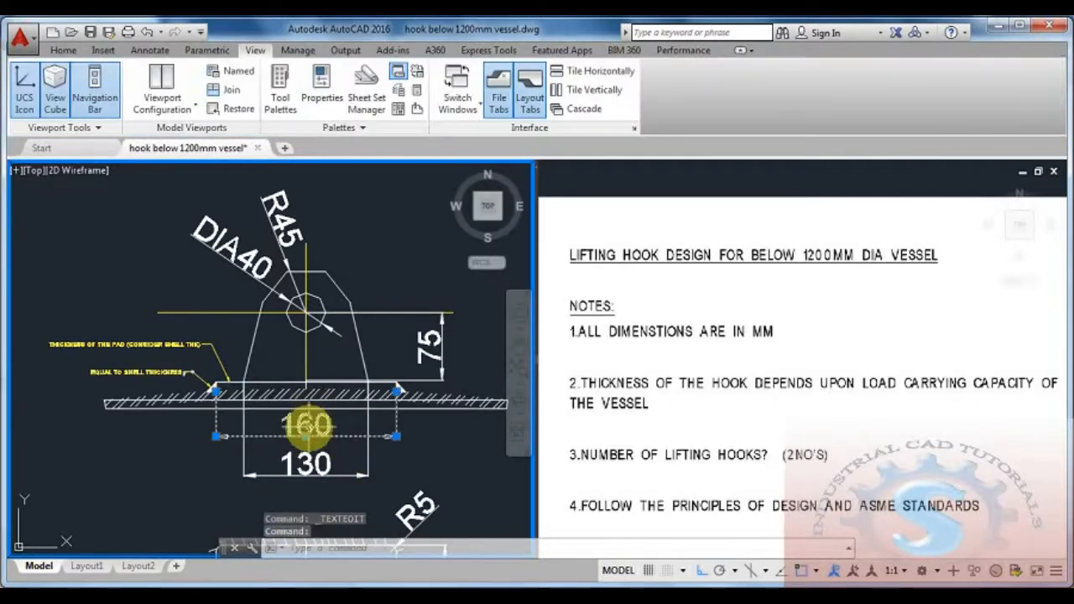
double_click(306, 426)
text(180)
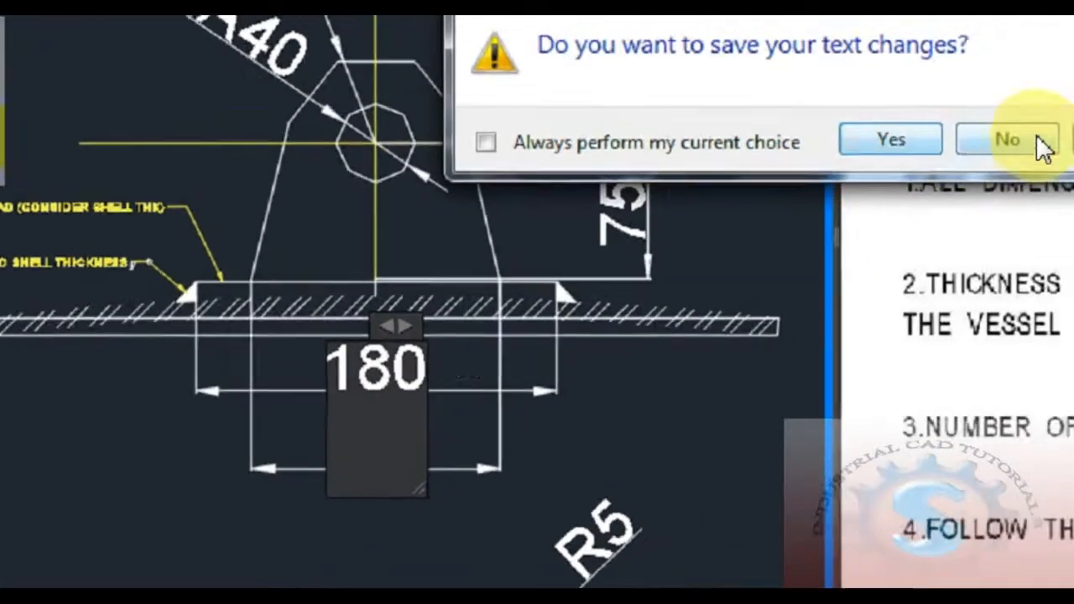
click(1007, 139)
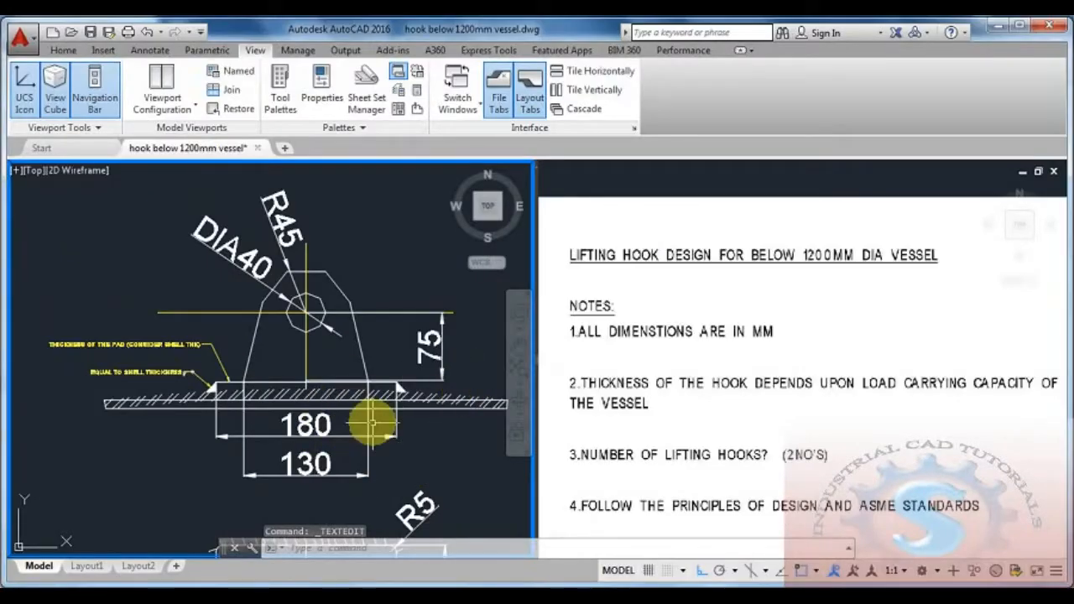
mouse_move(360, 389)
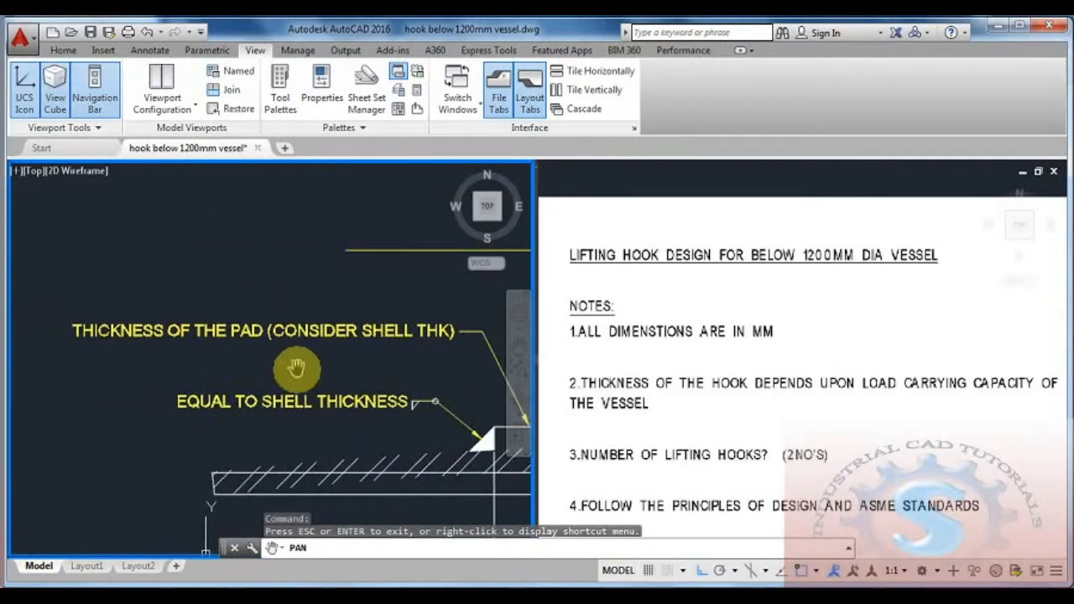
- Pan and zoom across the pad notes to the side view's weld detail
drag(299, 369, 318, 344)
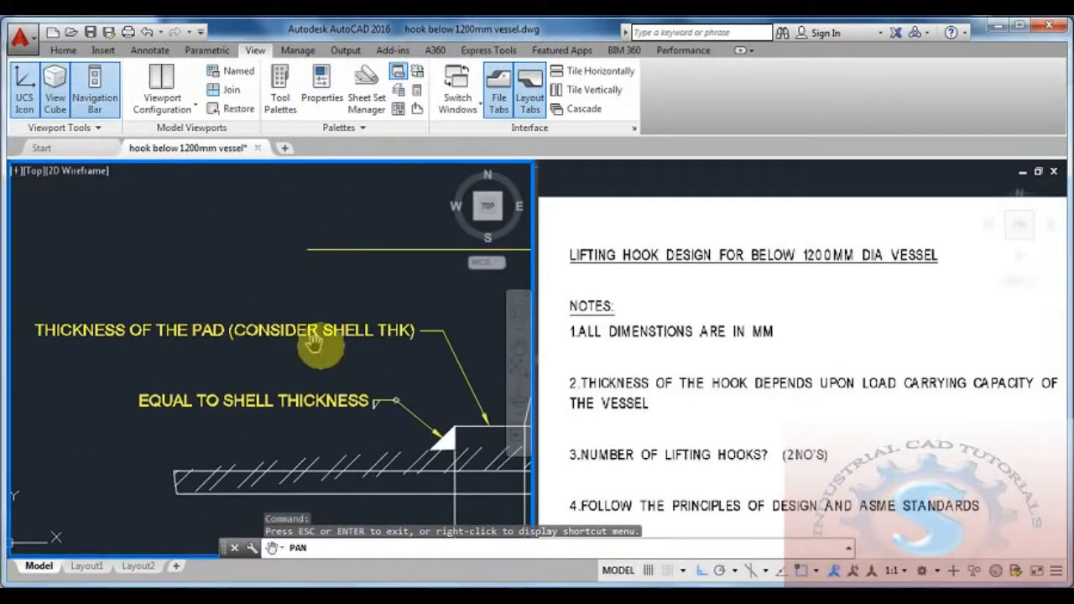
drag(319, 344, 184, 394)
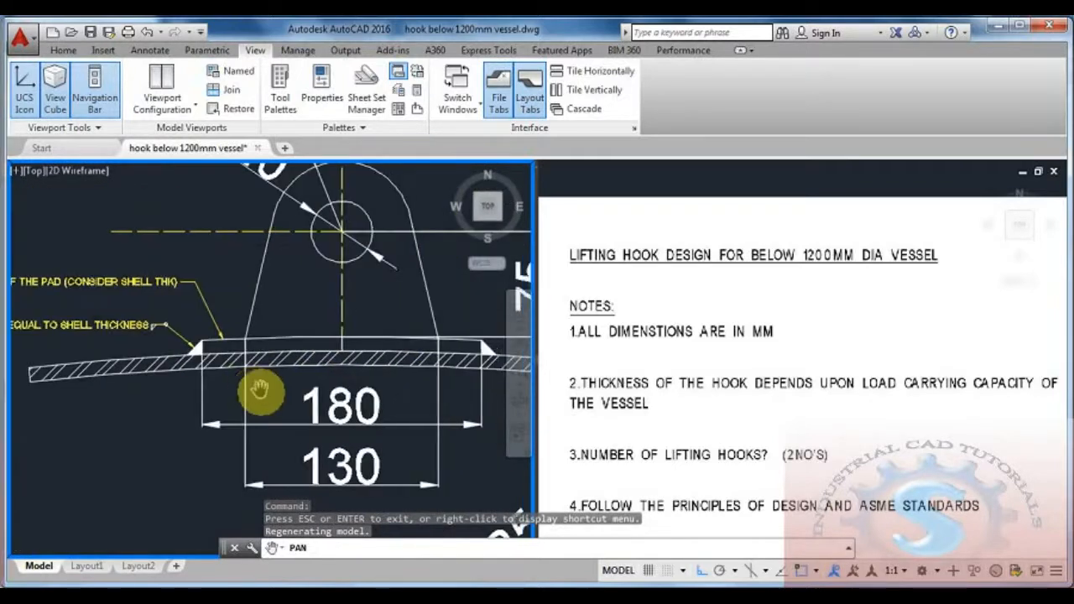
drag(261, 393, 394, 385)
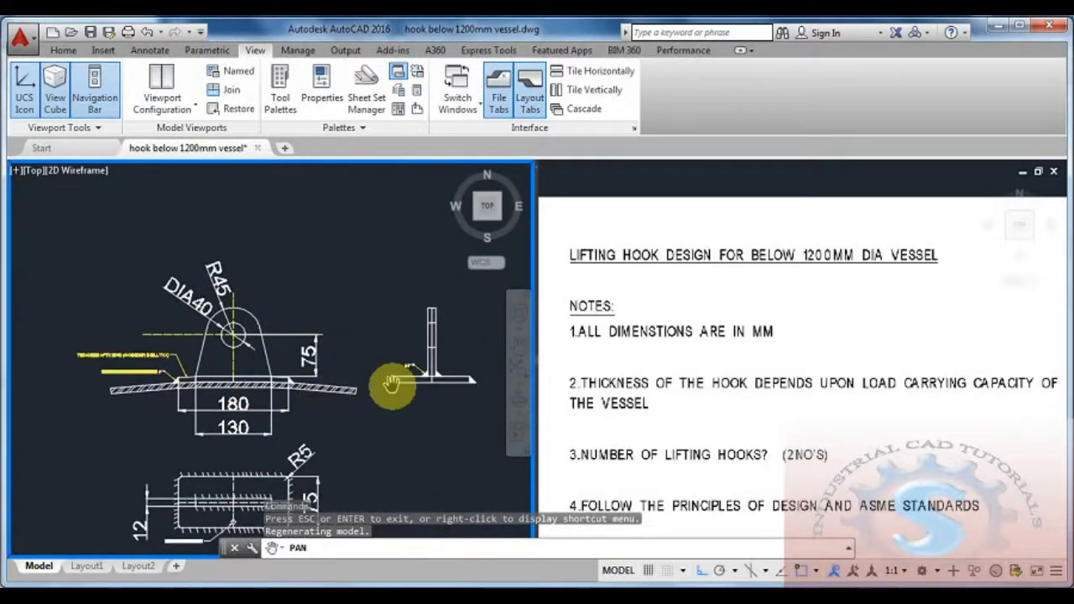
drag(393, 385, 411, 362)
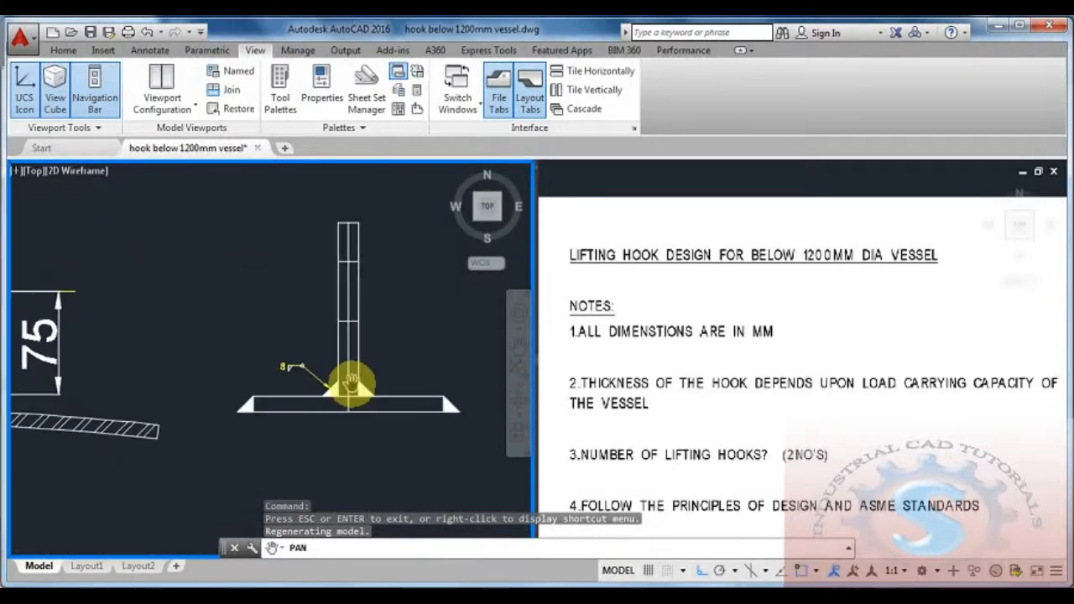
- Edit the side-view weld size from 8 to 10, then move to the lower detail
drag(353, 384, 272, 361)
text(10)
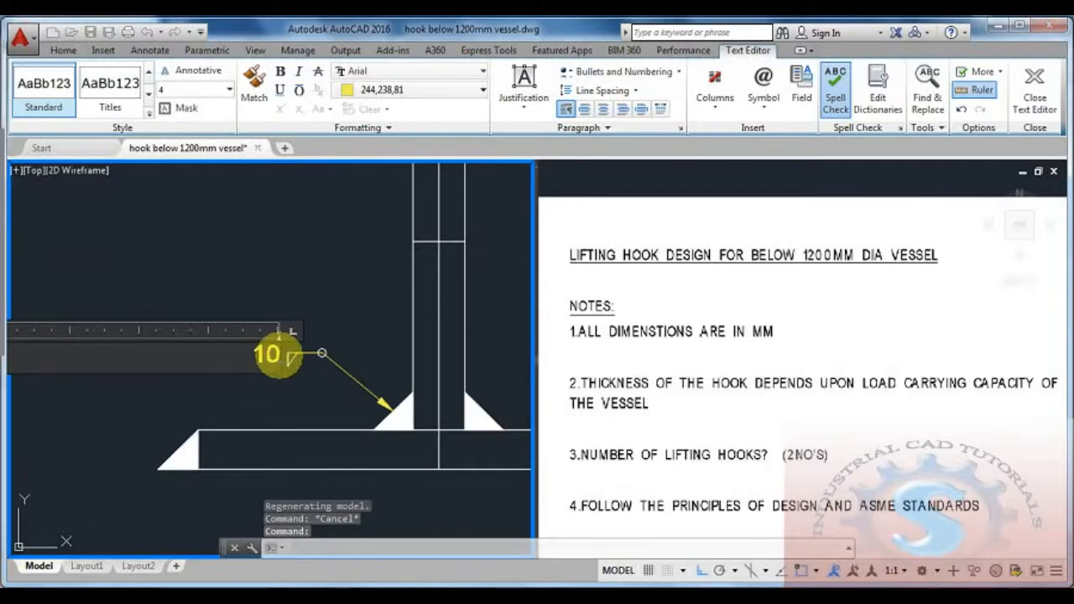
click(255, 51)
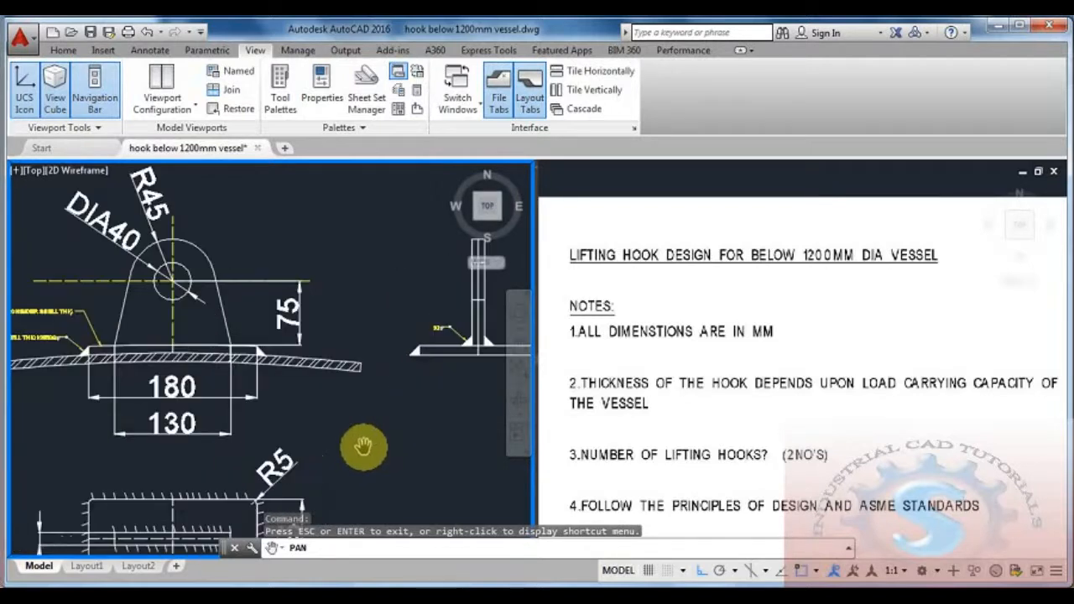
drag(366, 444, 378, 419)
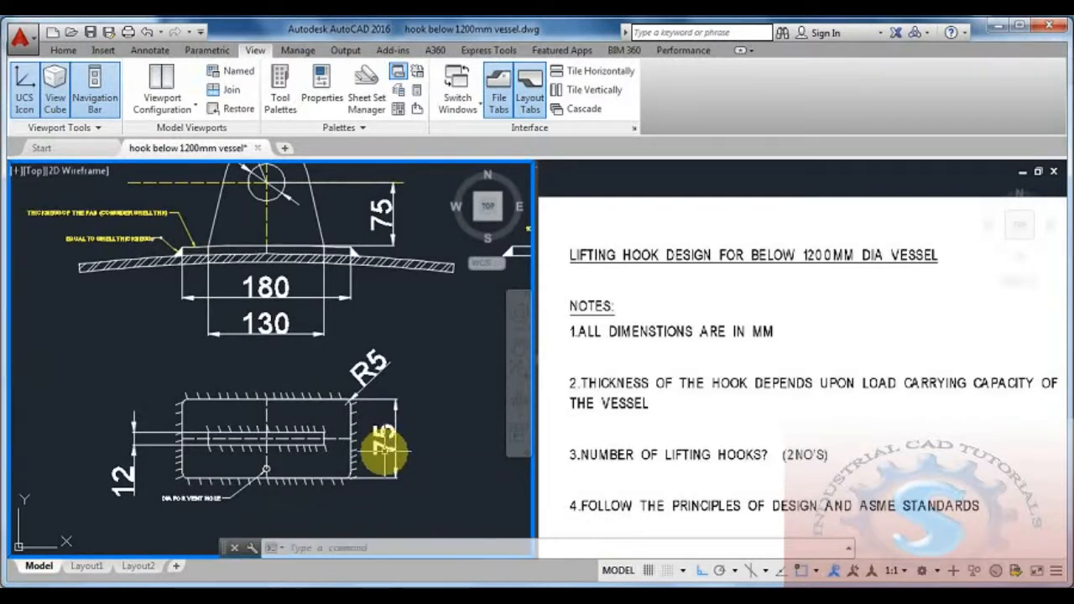
- Replace the 75 width dimension with 80 and inspect the 12 label
double_click(384, 443)
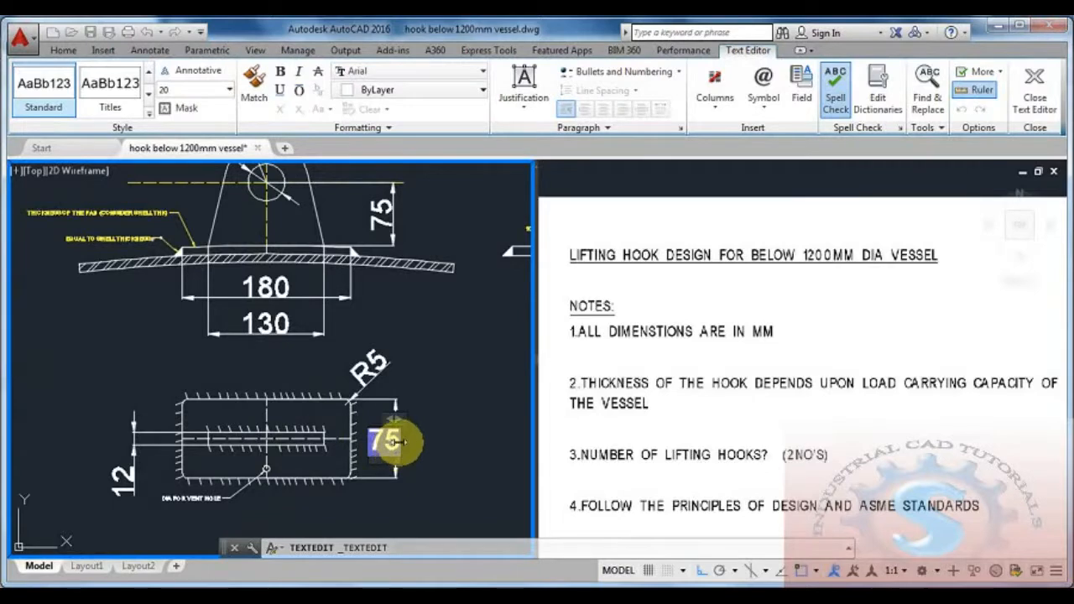
double_click(384, 443)
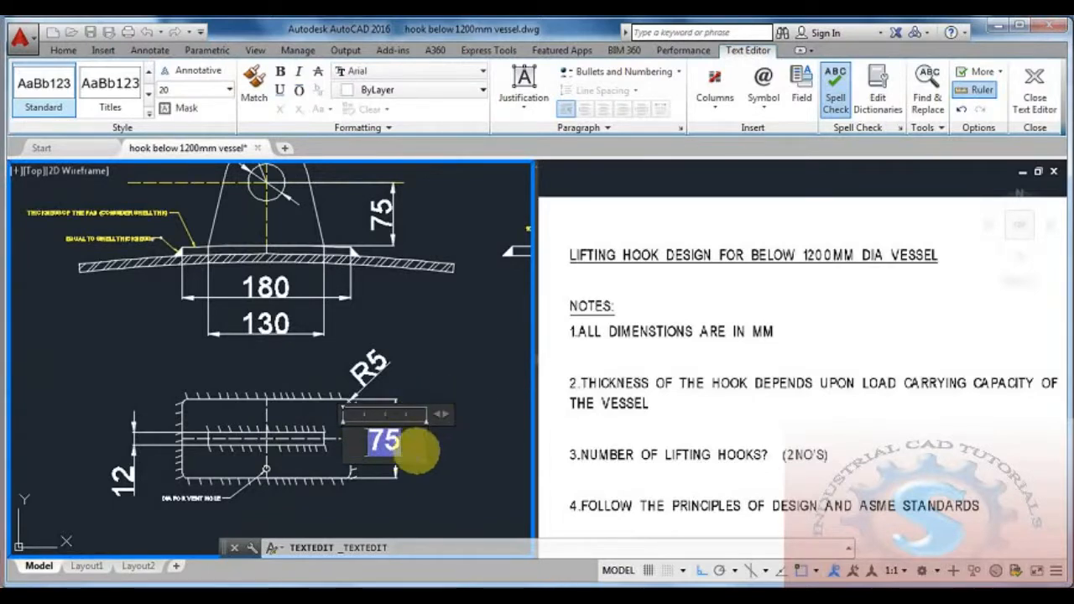
text(80)
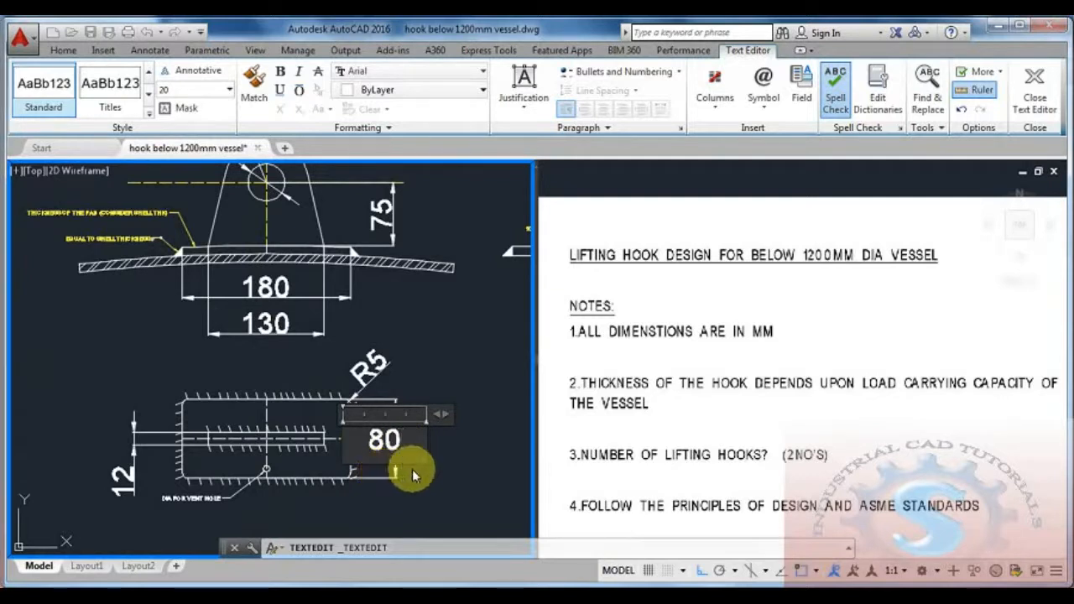
click(255, 51)
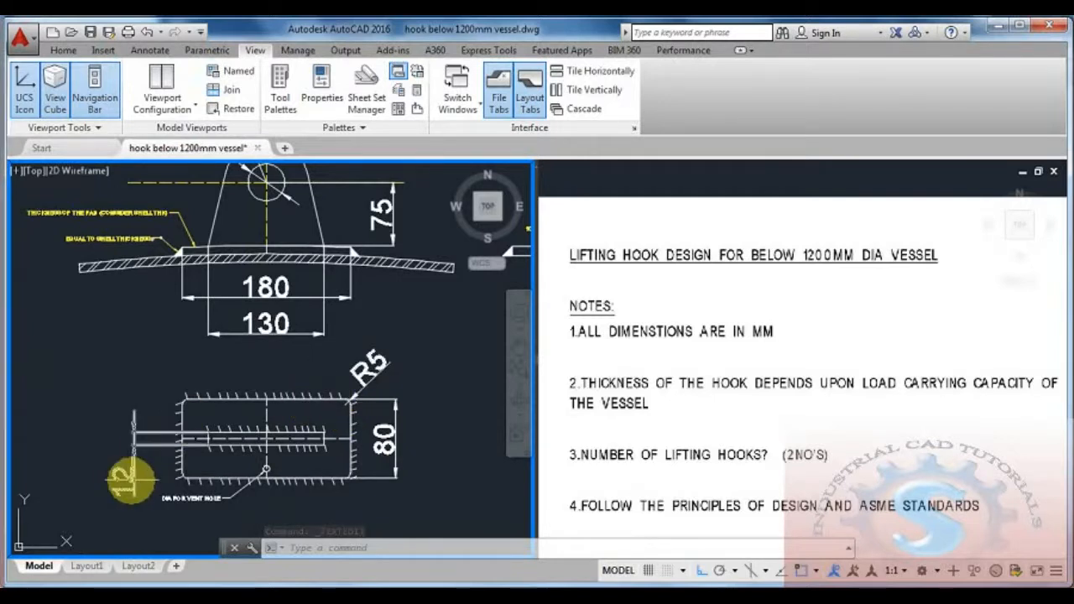
double_click(121, 479)
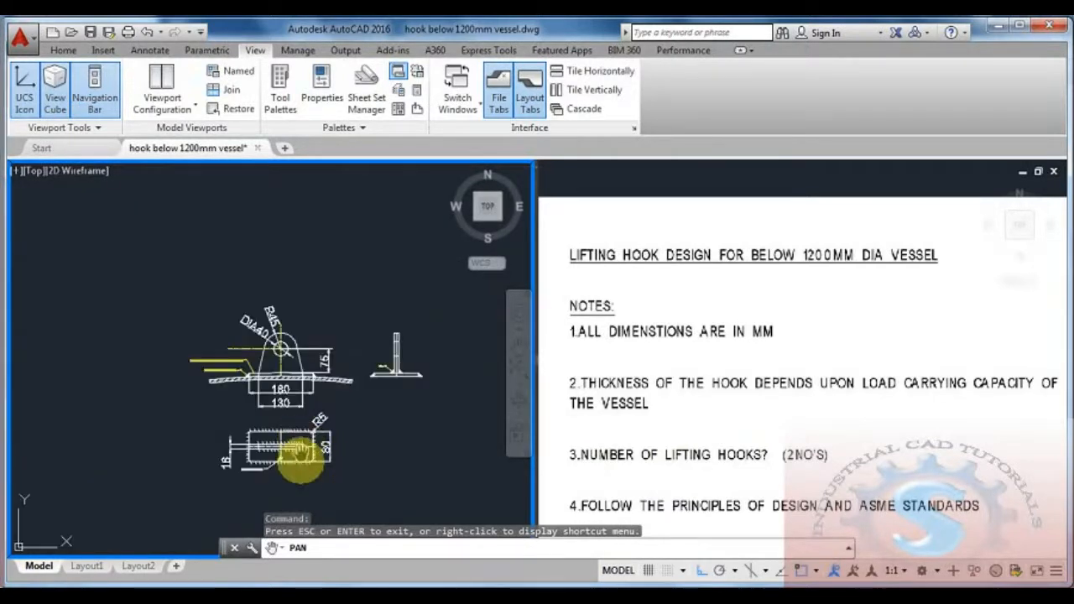
- Change the 800 MM label and the diameter note to read 1200 MM
drag(298, 450, 305, 382)
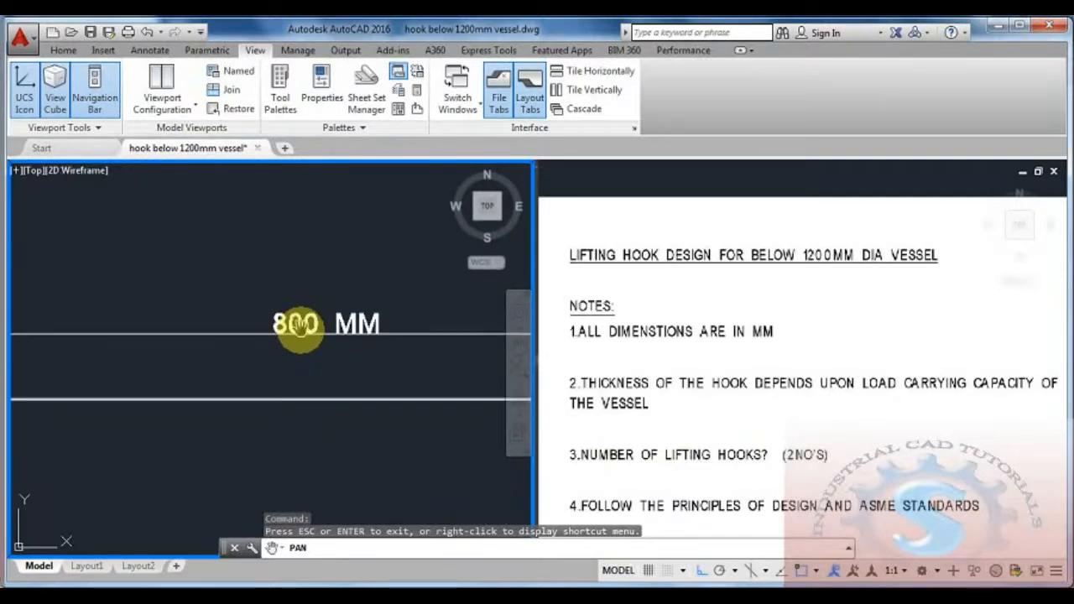
double_click(295, 323)
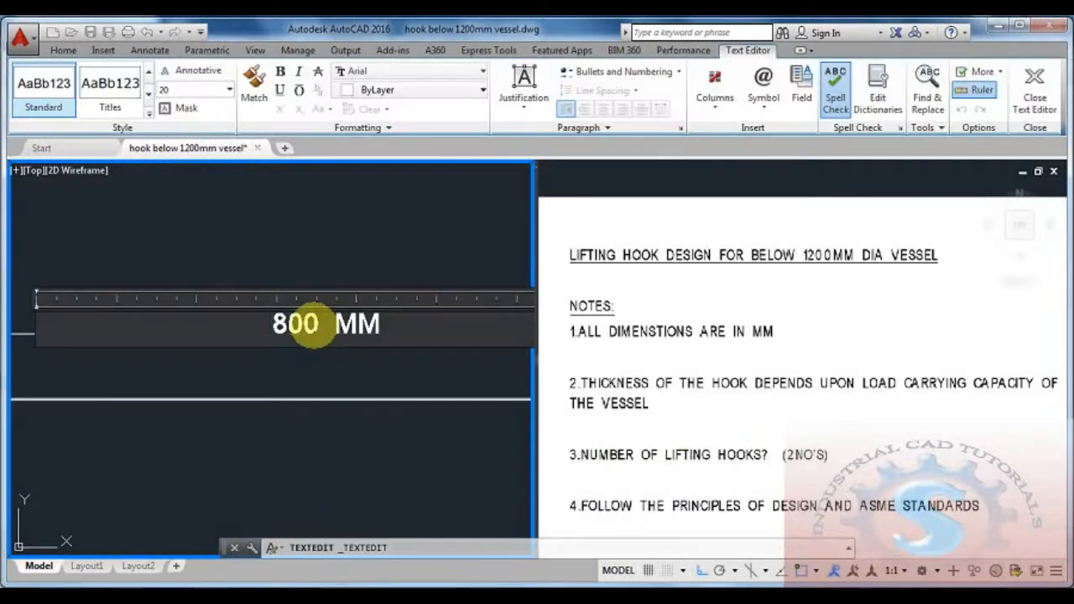
text(12)
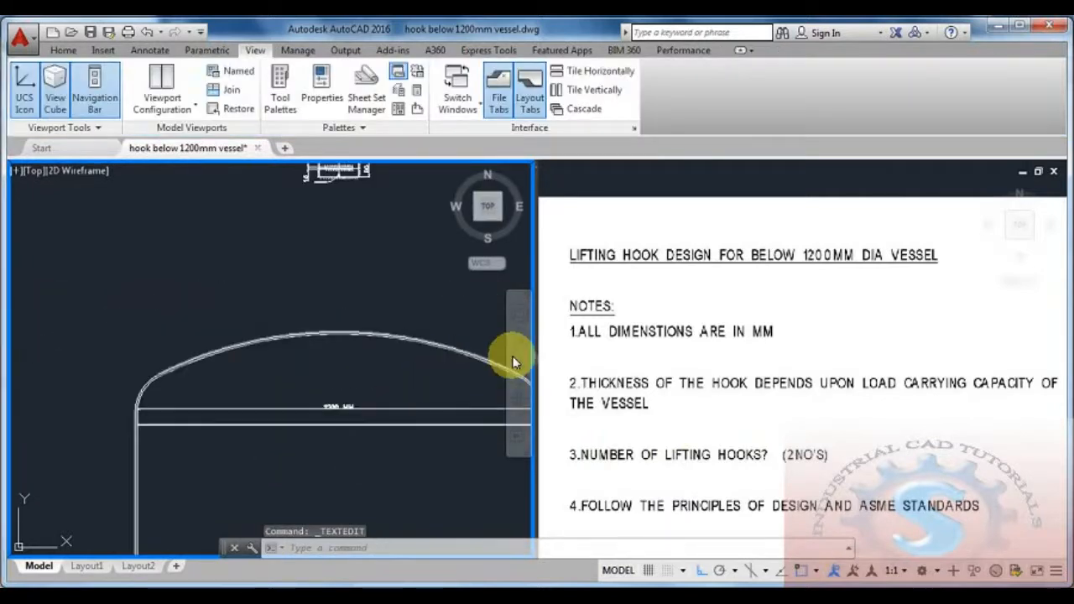
drag(517, 361, 294, 389)
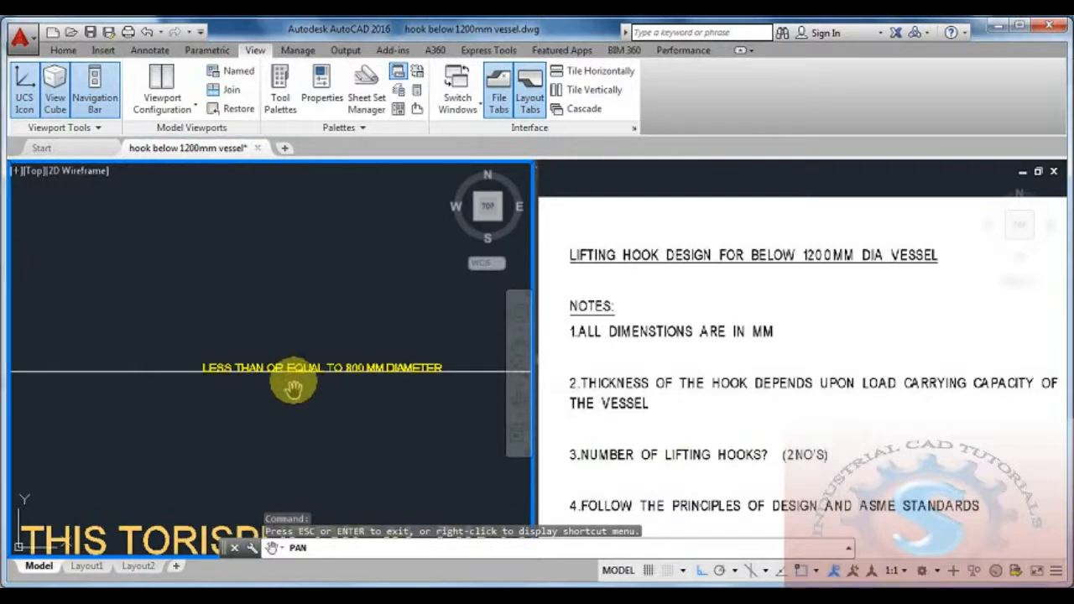
double_click(322, 367)
text(1)
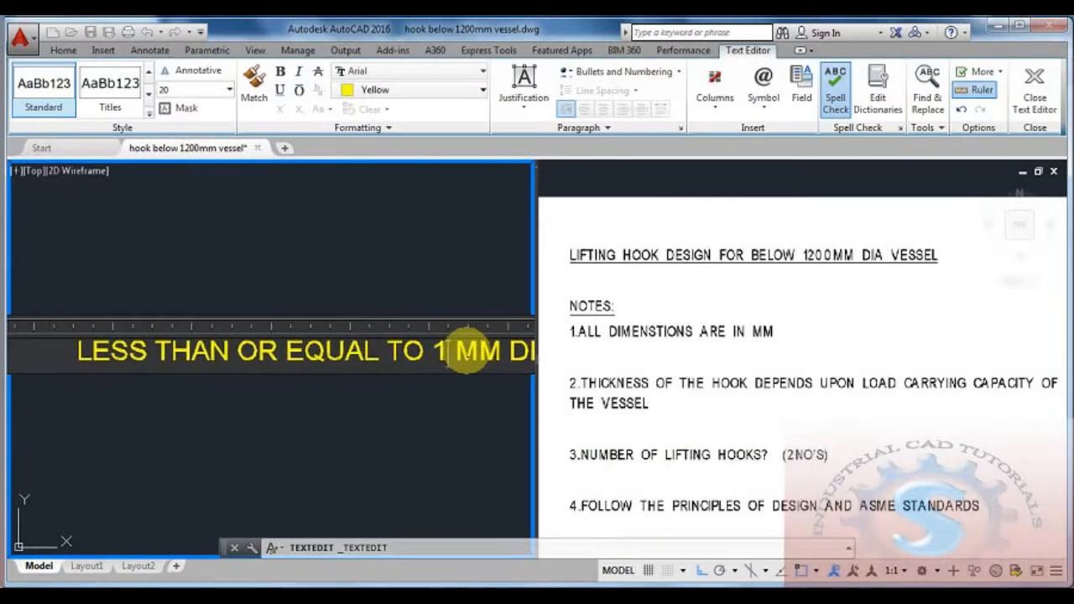
click(255, 50)
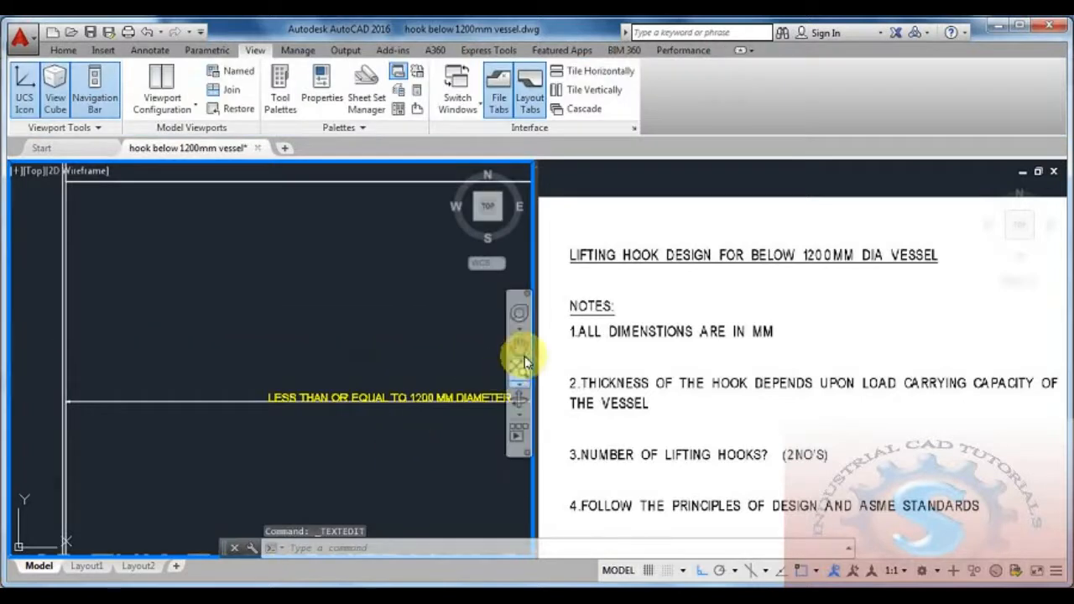